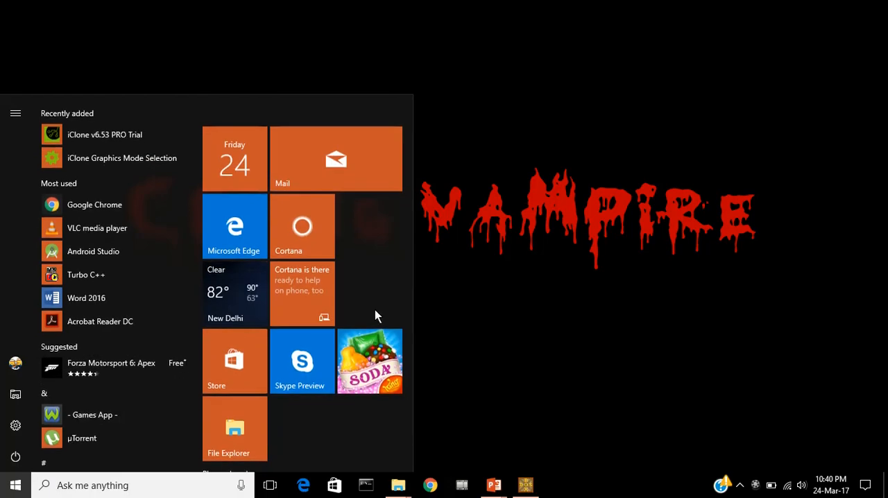
# Step: Launch Turbo C++ from the Start menu's Most used list
pyautogui.click(524, 486)
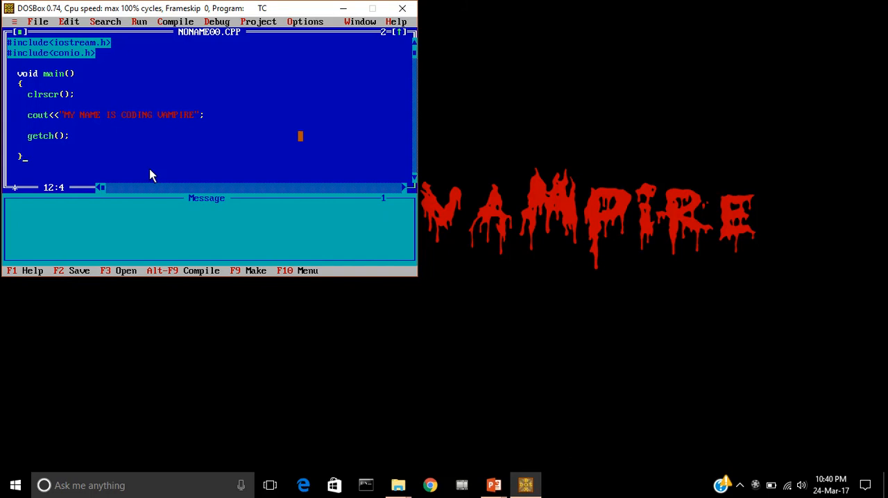
# Step: Save the untitled program as youtube.CPP via File > Save
pyautogui.click(37, 22)
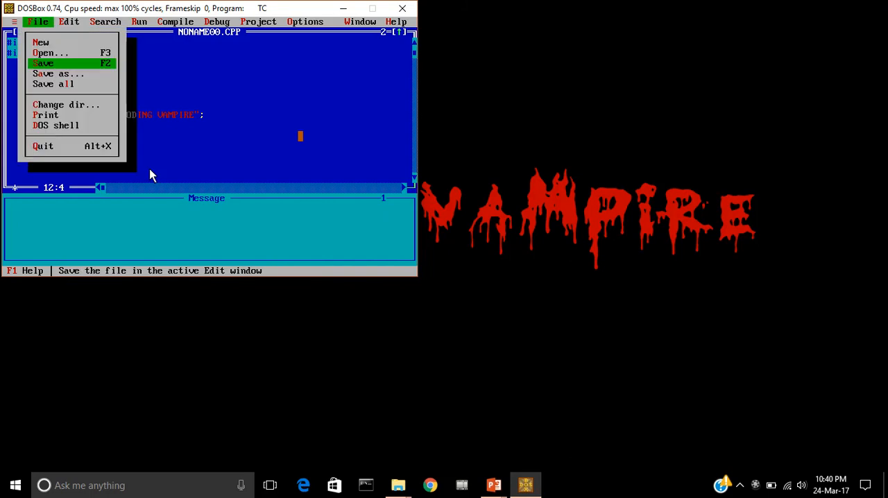
pyautogui.click(58, 74)
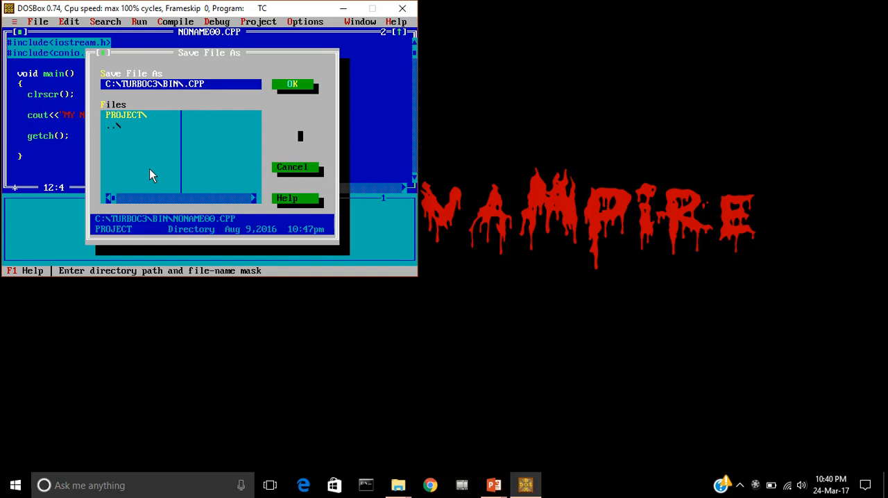
pyautogui.write('youtube_')
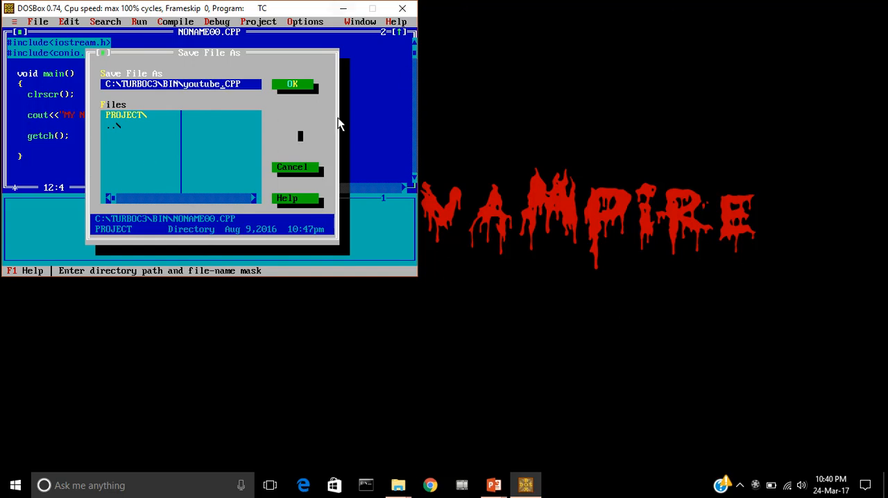
pyautogui.click(291, 83)
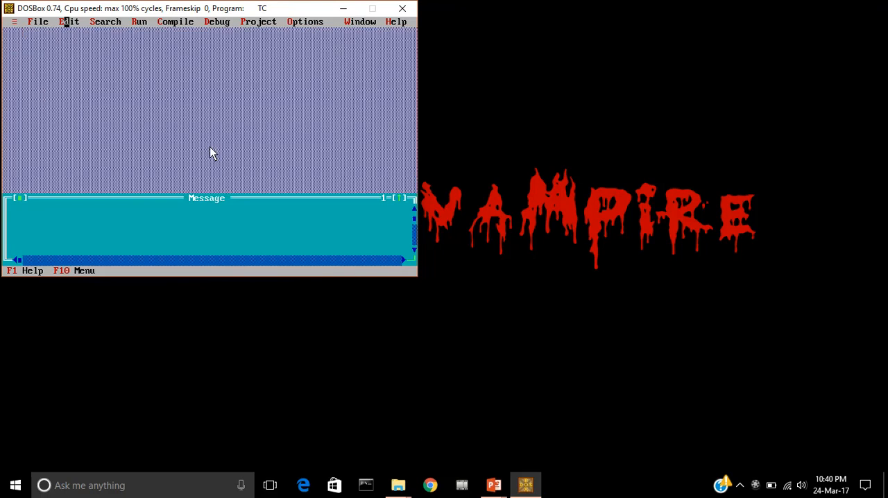
# Step: Bring up the File menu over the empty workspace after closing the editor window
pyautogui.click(38, 22)
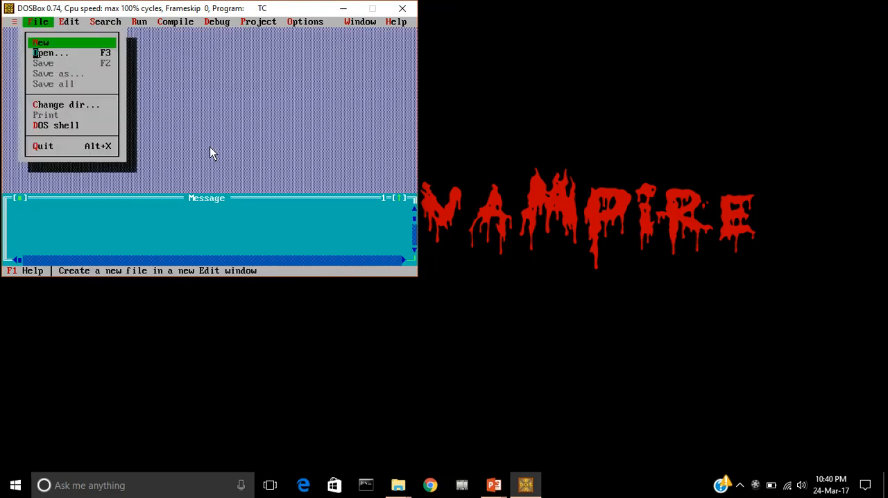
# Step: Reopen YOUTUBE.CPP from the Open dialog so the program returns to the editor
pyautogui.click(50, 53)
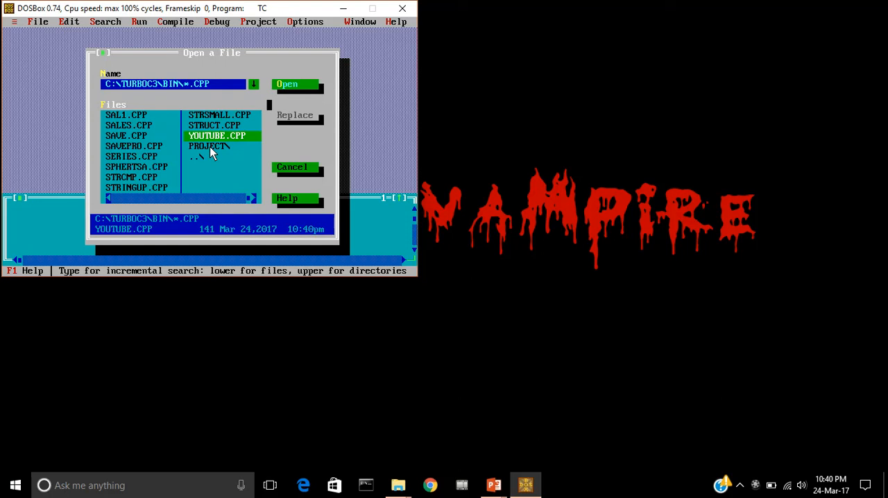
pyautogui.click(286, 83)
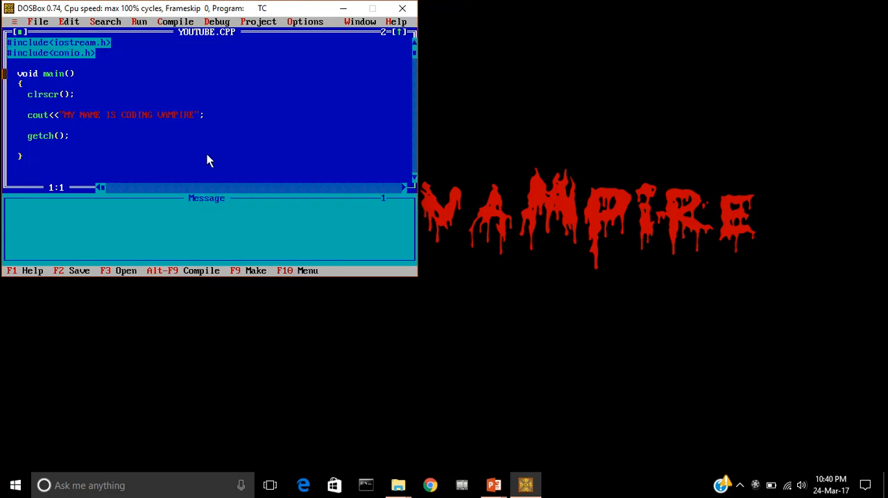